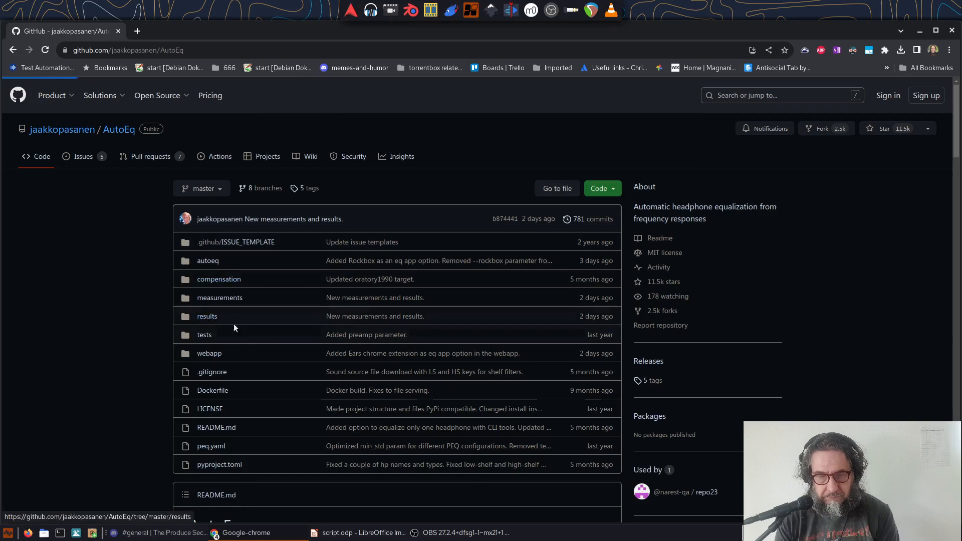
Step: Open the AutoEq results folder and scroll the list down to Audio-Technica ATH-M50x
left_click(207, 316)
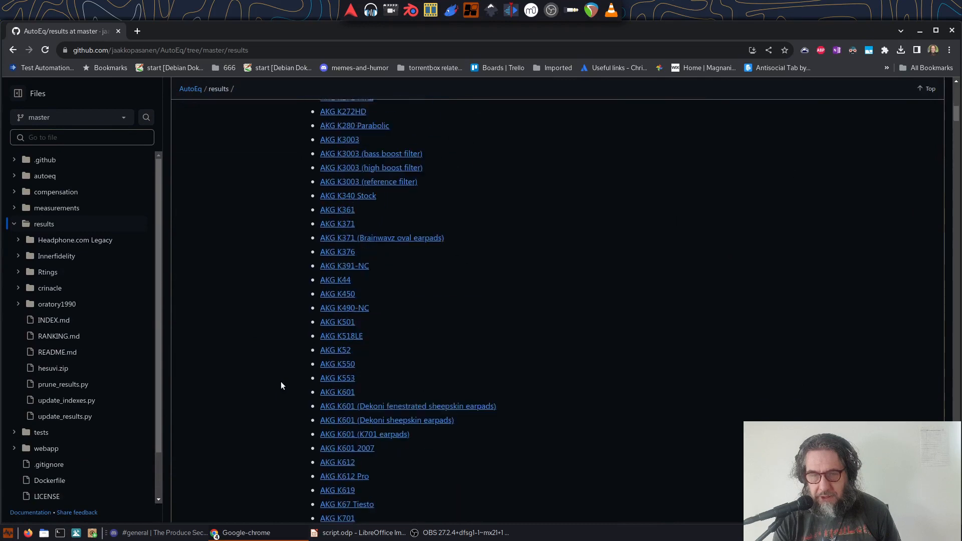
scroll("down", 3)
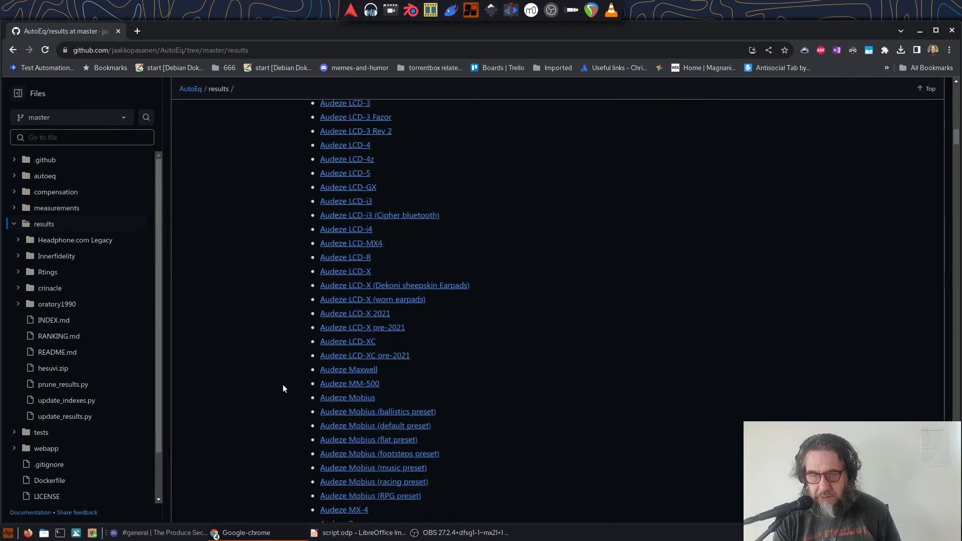
scroll("down", 3)
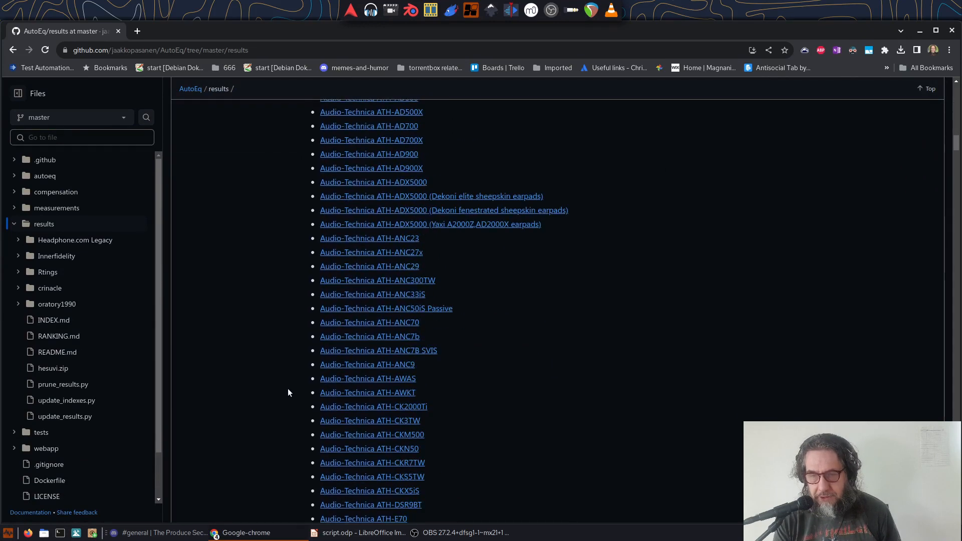
scroll("down", 3)
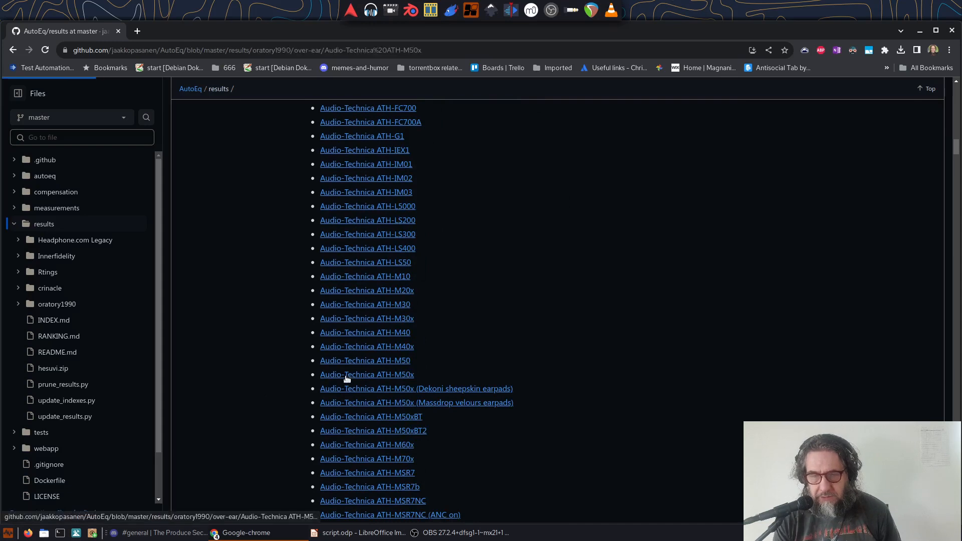
Step: Open the ATH-M50x results and review its parametric and fixed-band EQ tables and graph
left_click(367, 375)
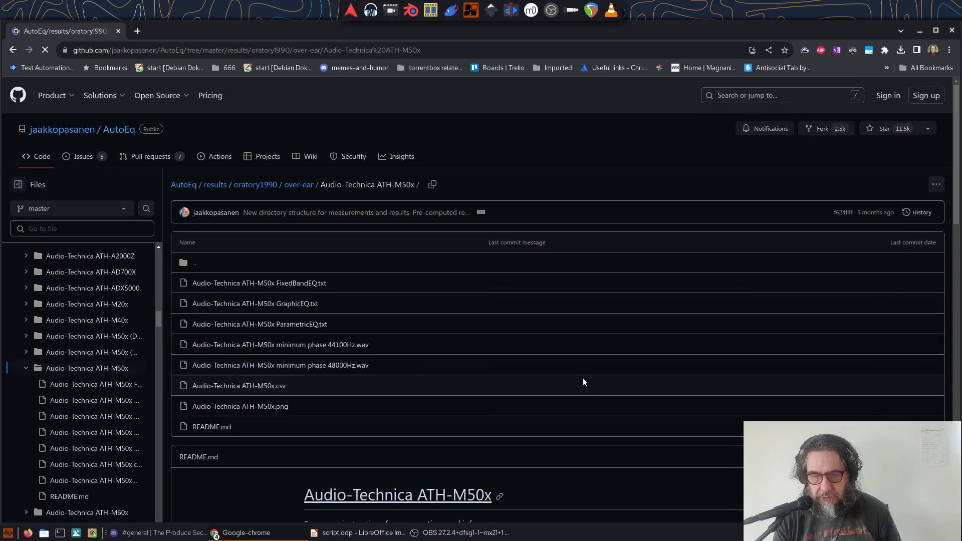
scroll("down", 3)
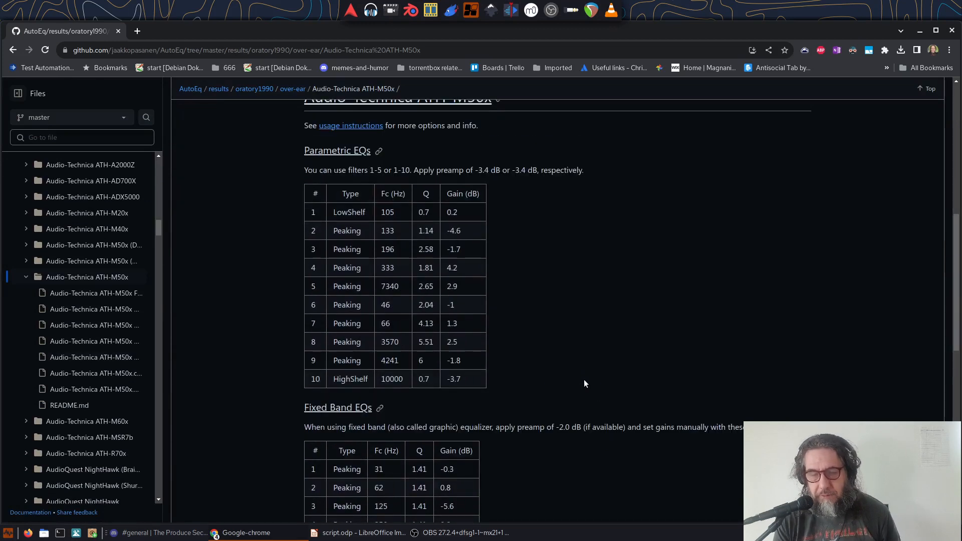
scroll("down", 3)
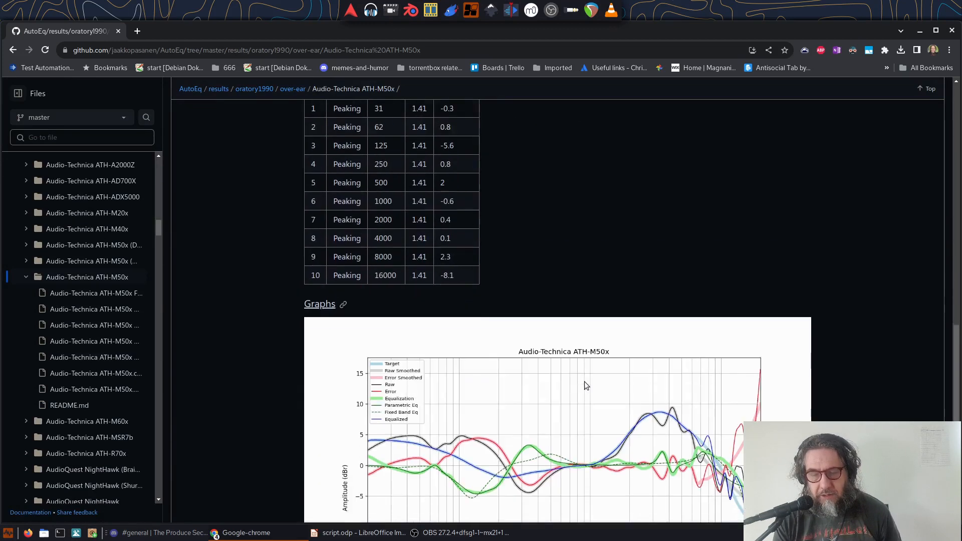
scroll("down", 3)
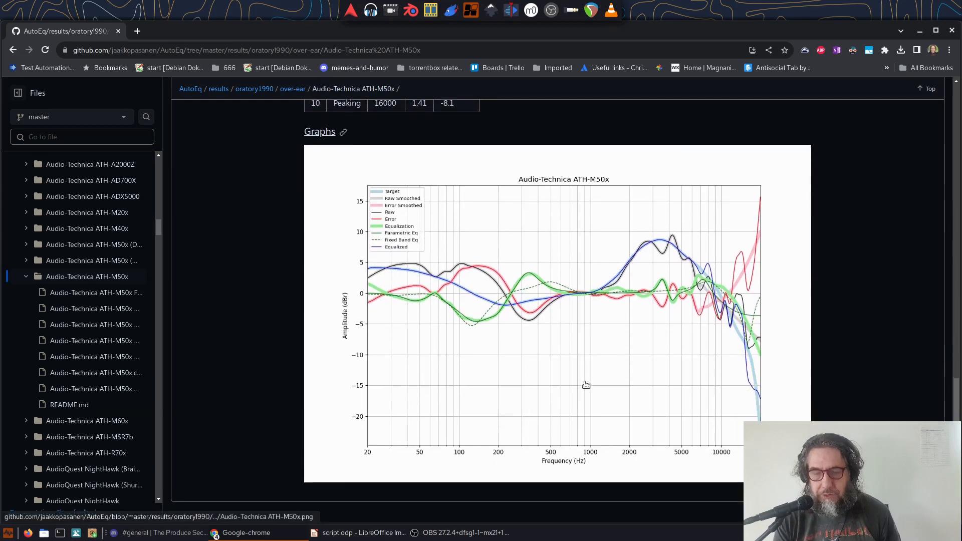
mouse_move(583, 386)
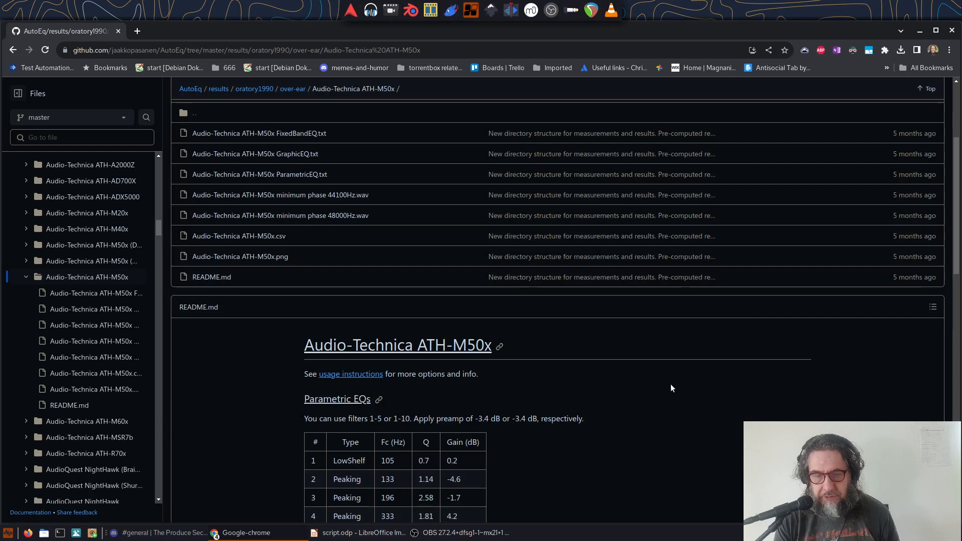
mouse_move(279, 215)
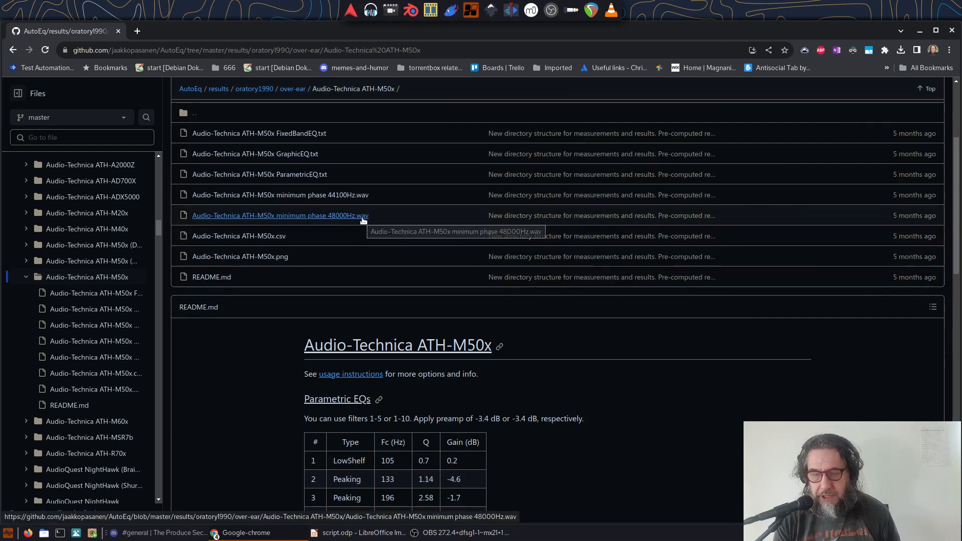
Step: Download 'Audio-Technica ATH-M50x minimum phase 48000Hz.wav' from its file page
left_click(278, 215)
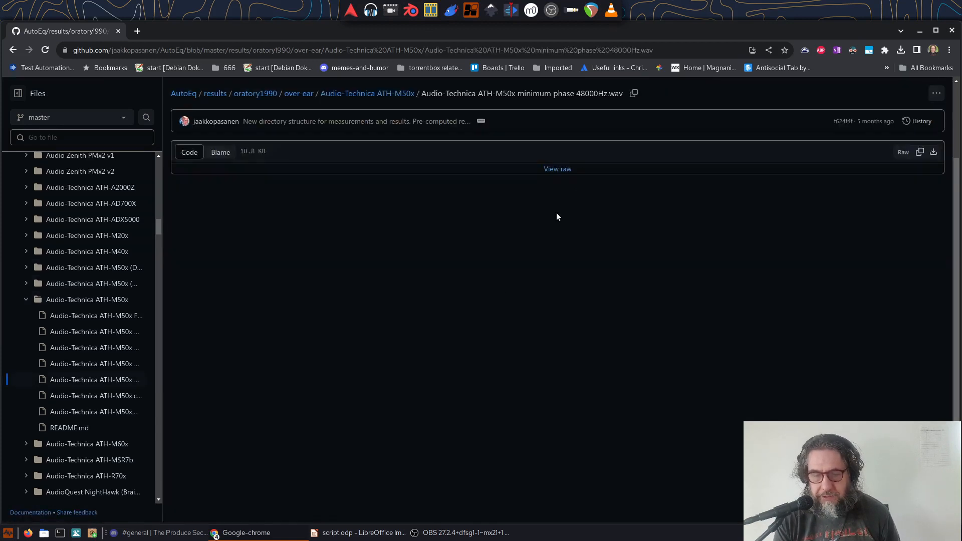
left_click(899, 50)
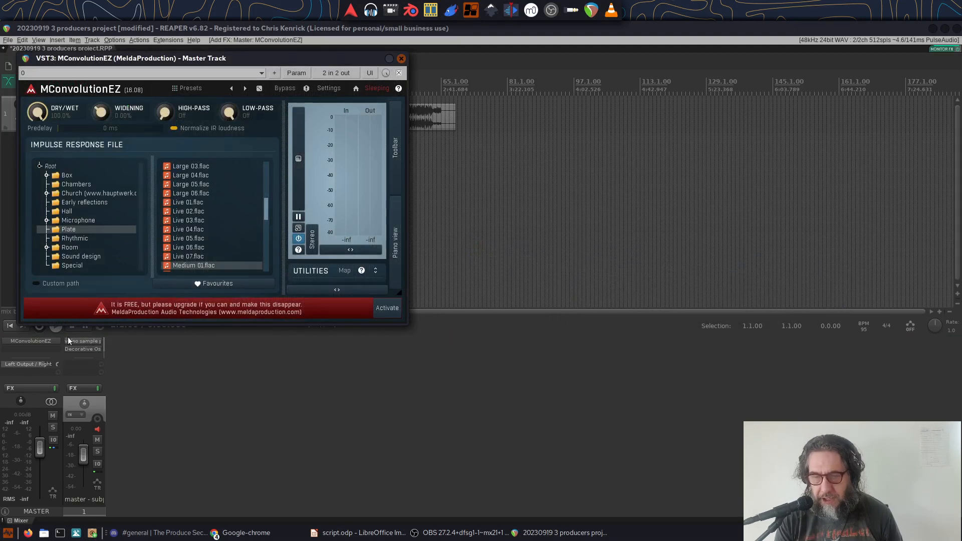
Step: Switch MConvolutionEZ to Custom path and expand the home folder and Z: drive
left_click(35, 283)
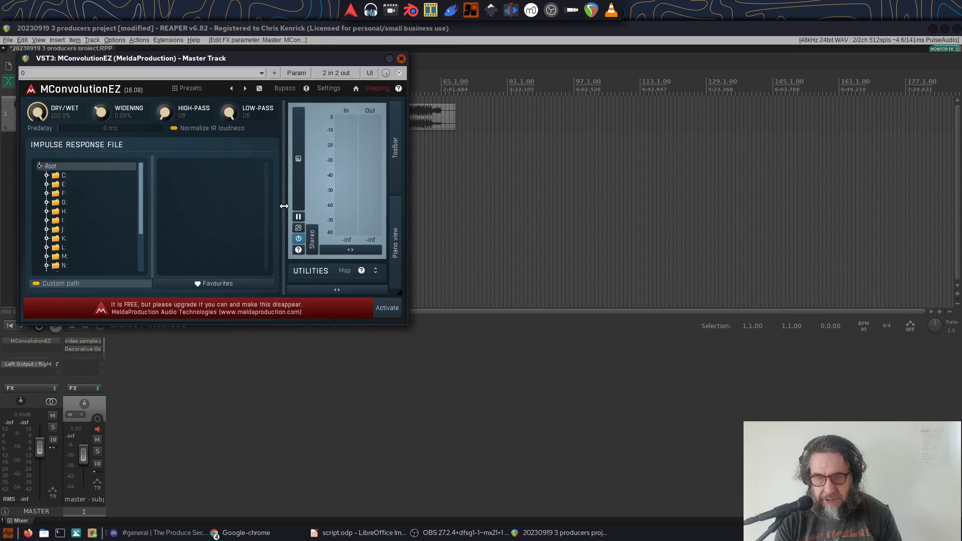
left_click(46, 220)
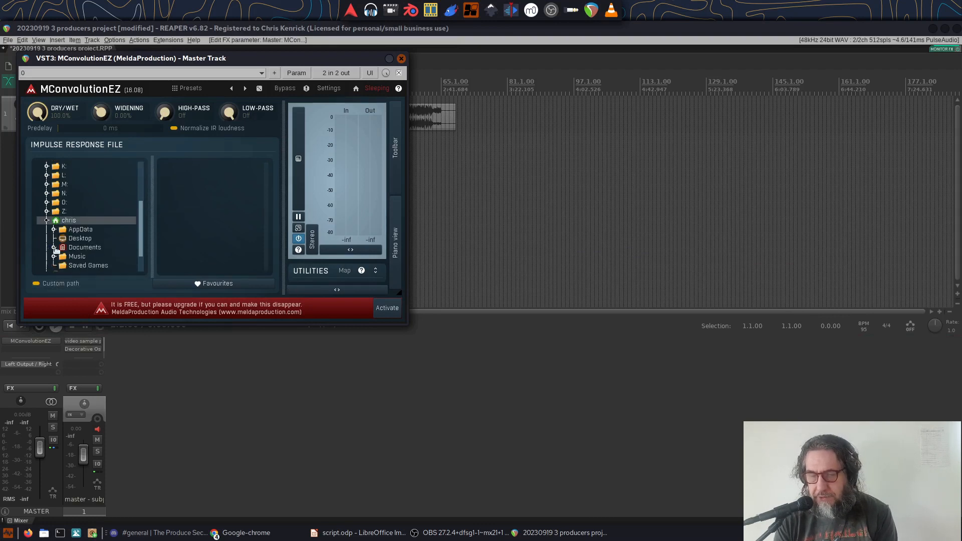
left_click(47, 166)
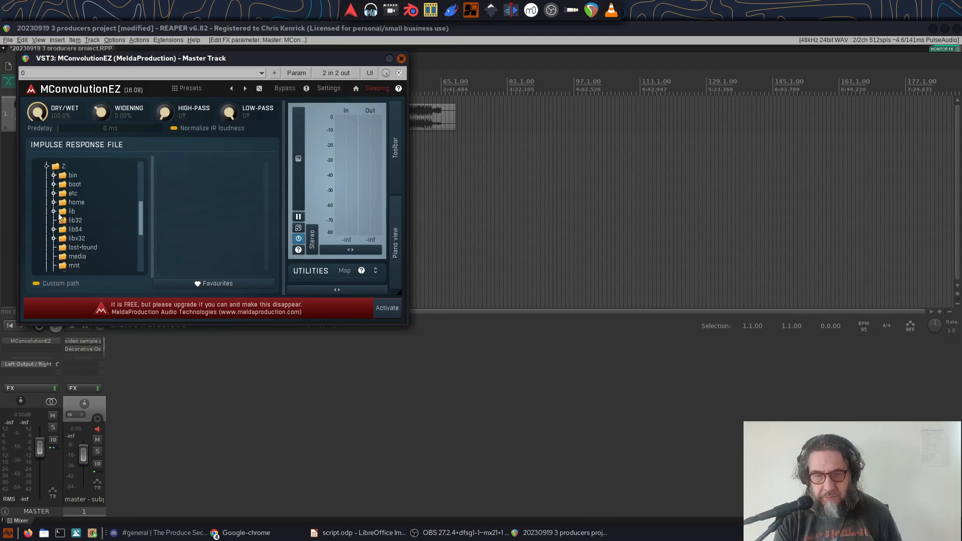